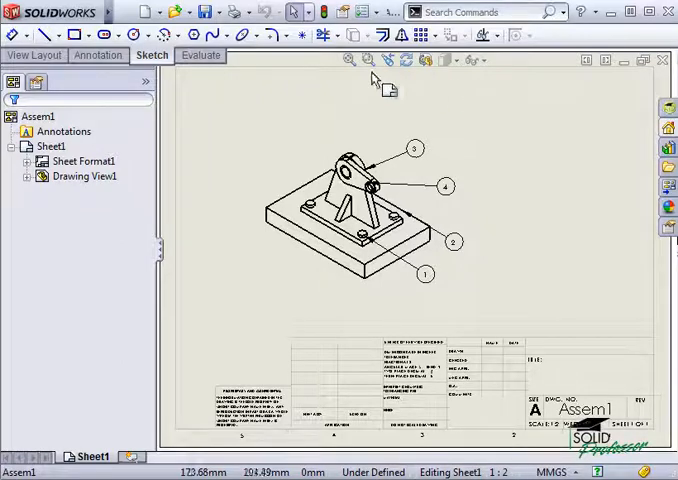
Switch to the Annotation tools and open the Insert annotations list
left_click(99, 55)
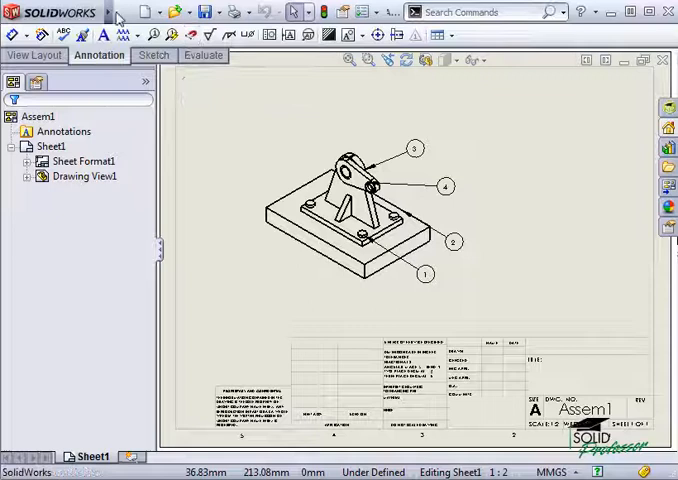
left_click(217, 11)
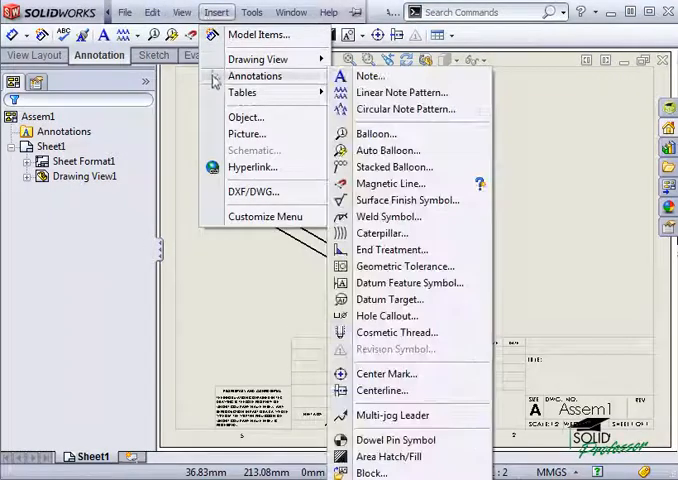
mouse_move(392, 183)
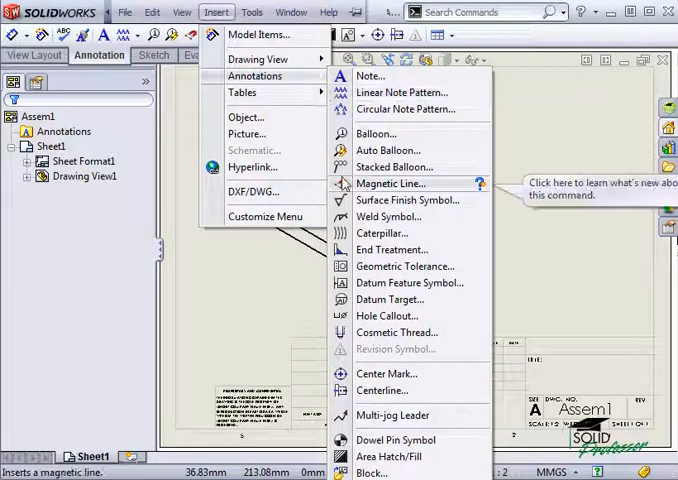
Draw a vertical magnetic line right of the view and attach balloons 1–4 to it
left_click(391, 183)
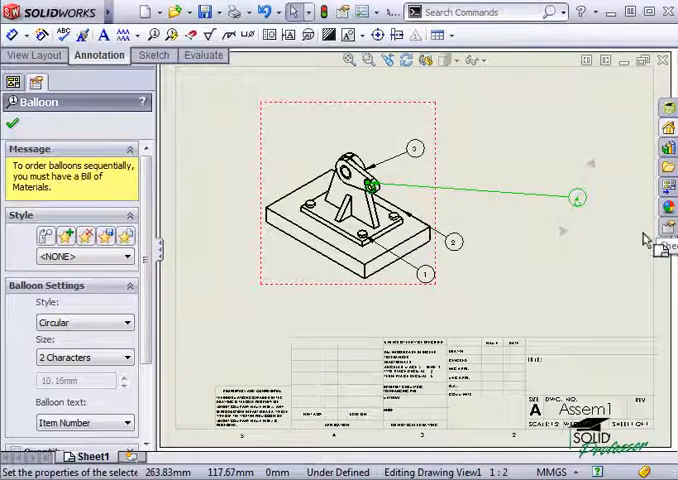
mouse_move(615, 247)
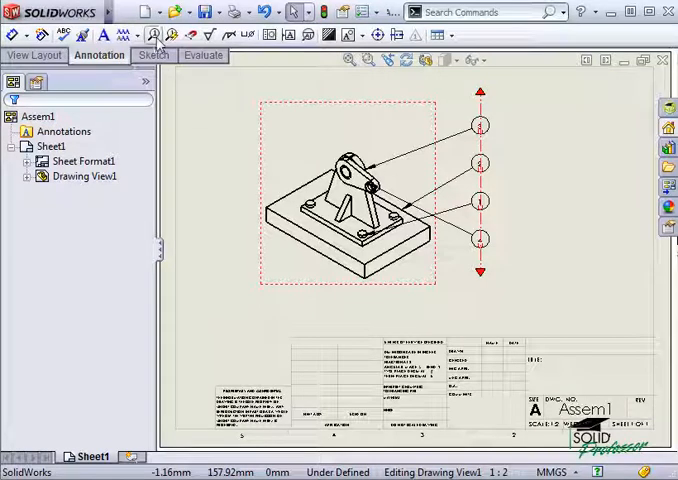
left_click(154, 34)
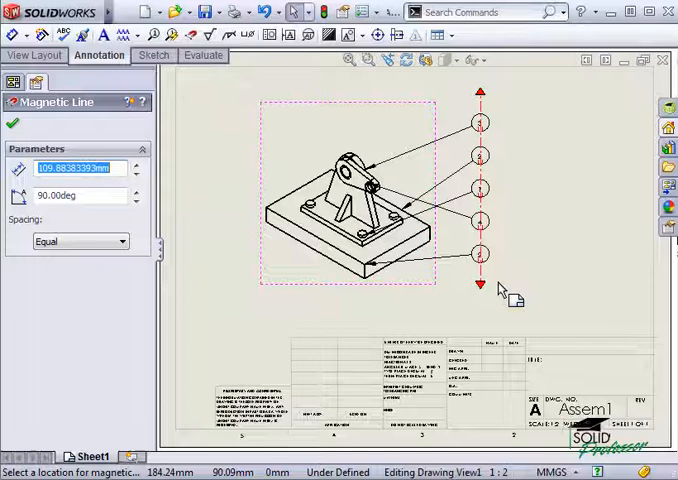
mouse_move(75, 242)
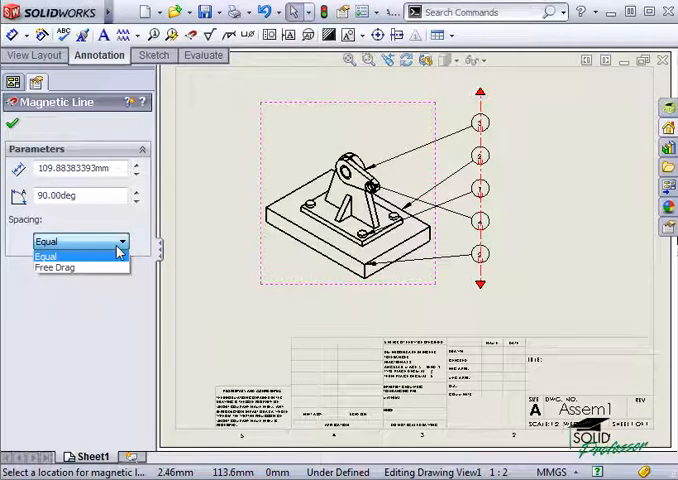
mouse_move(65, 267)
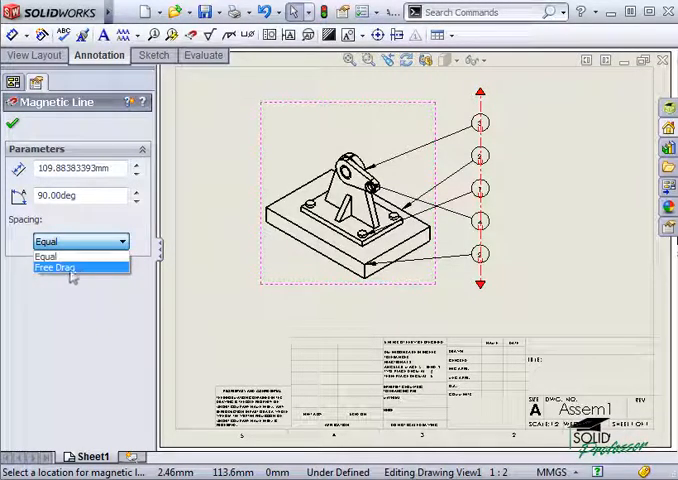
Change the magnetic line spacing from Equal to Free Drag, then delete balloons and line
left_click(57, 268)
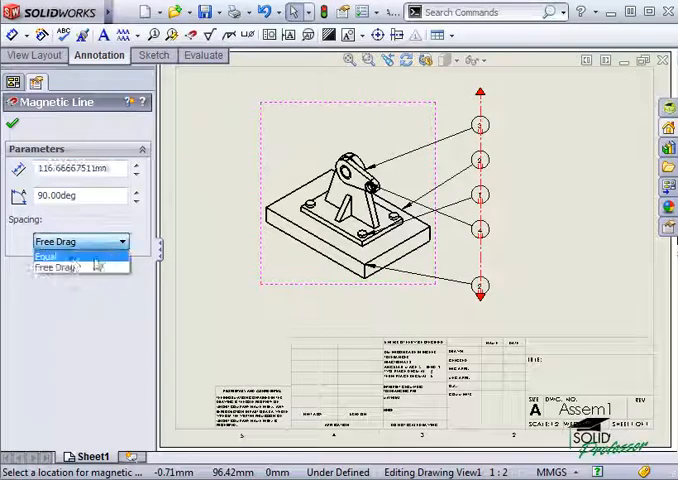
left_click(48, 255)
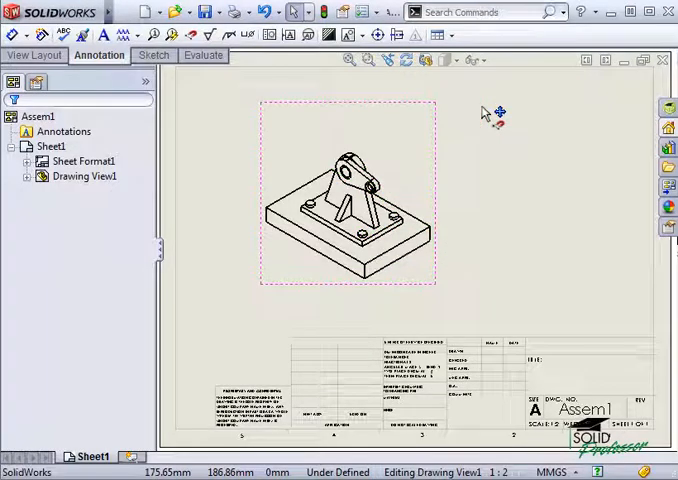
mouse_move(170, 33)
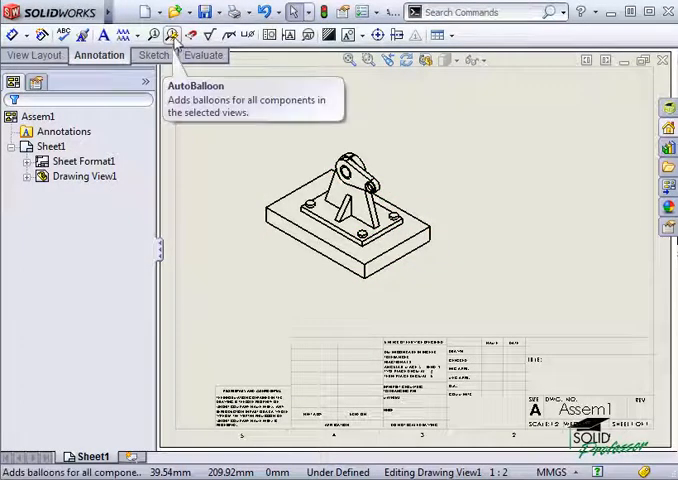
AutoBalloon all components, trying layouts and choosing a row above the view on a magnetic line
left_click(175, 34)
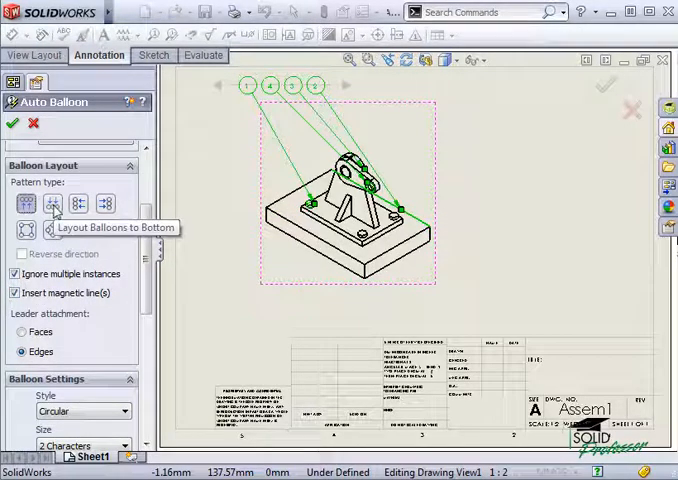
left_click(79, 203)
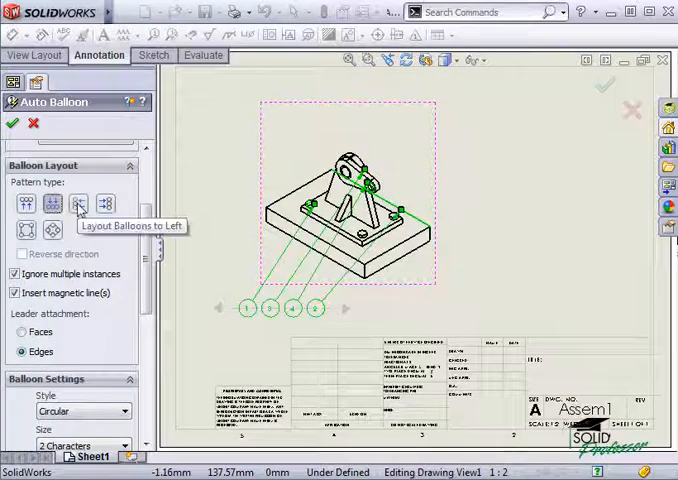
left_click(105, 203)
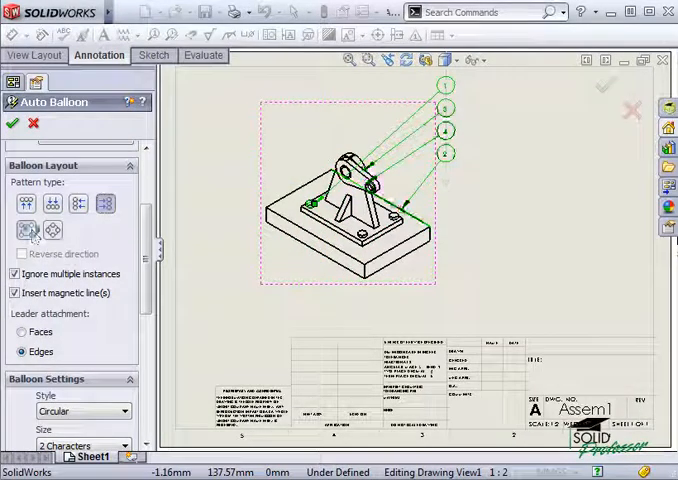
left_click(52, 231)
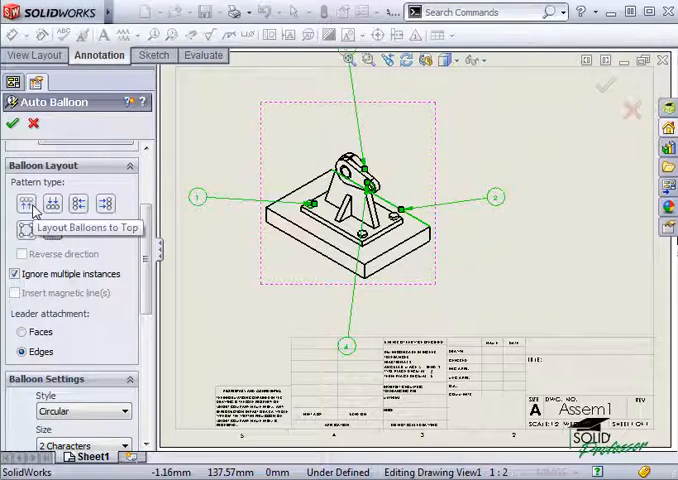
left_click(25, 203)
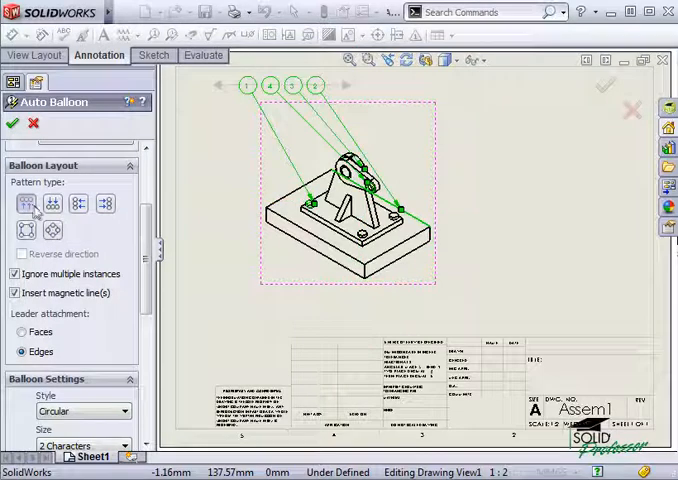
left_click(12, 123)
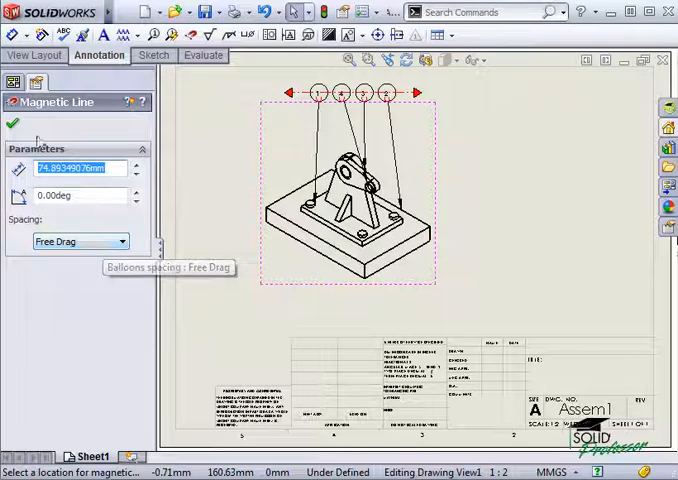
Confirm the Magnetic Line settings, keeping four free-spaced balloons above the model
left_click(14, 123)
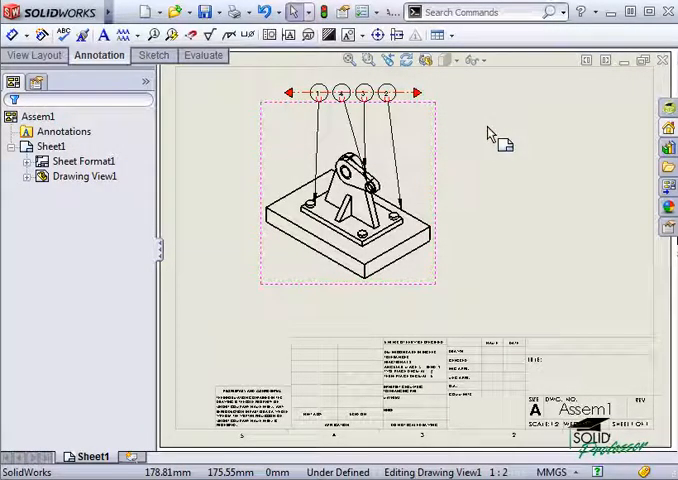
mouse_move(490, 135)
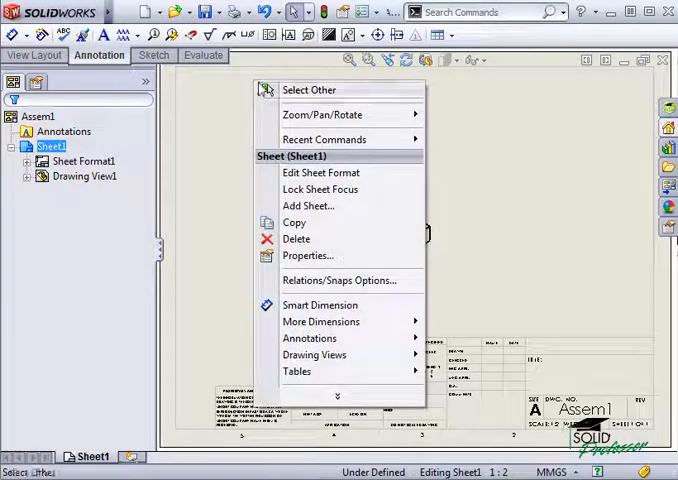
mouse_move(297, 371)
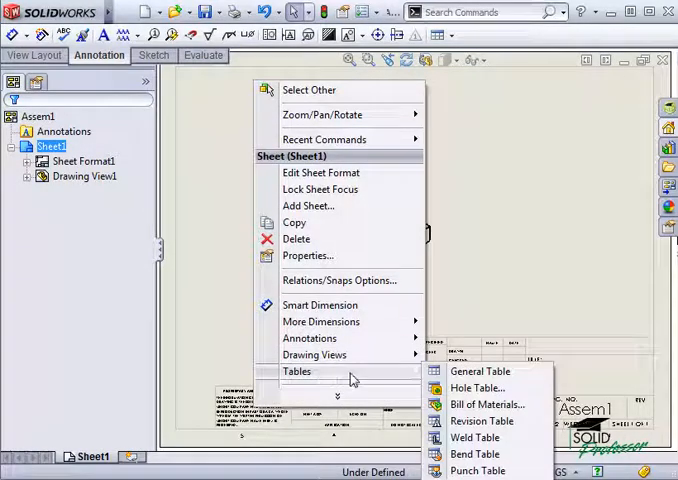
mouse_move(489, 404)
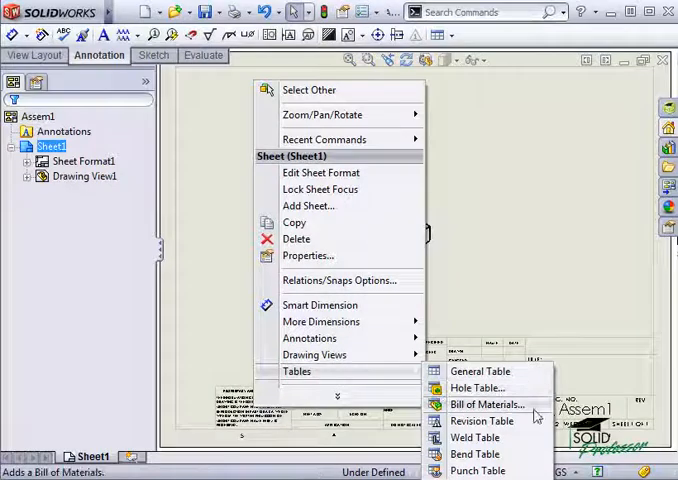
Insert a Parts-only bill of materials for the drawing view
left_click(487, 405)
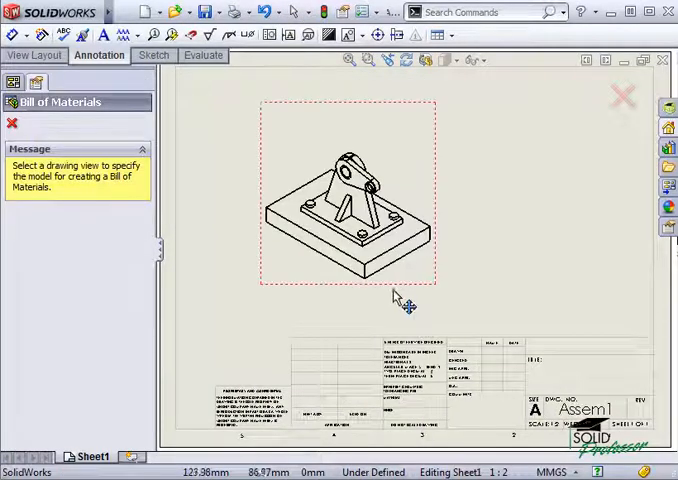
left_click(345, 185)
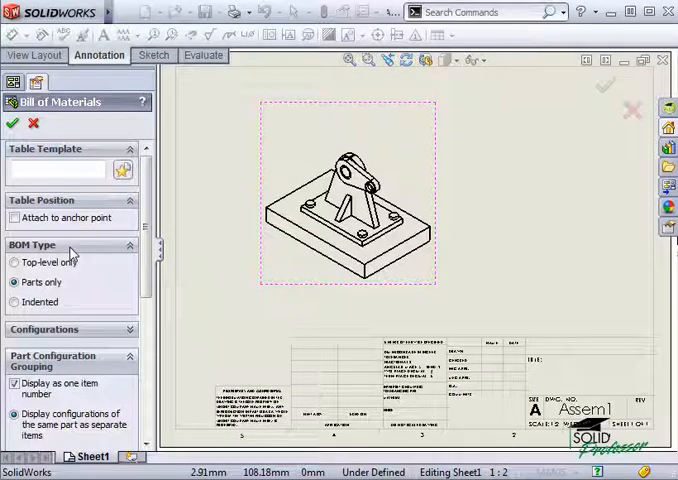
left_click(13, 282)
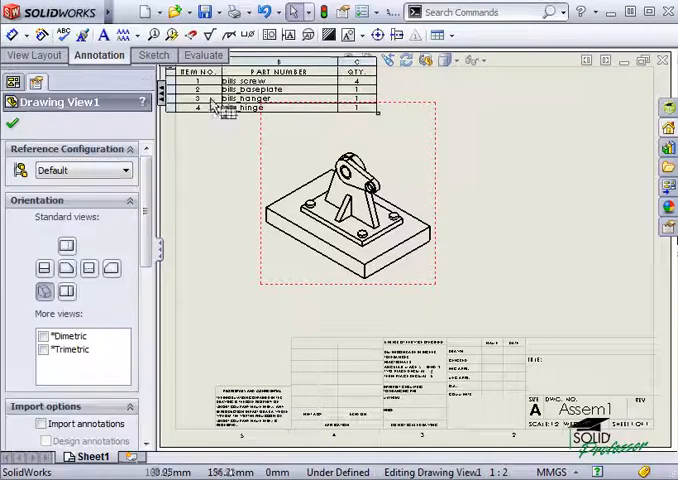
Place the BOM top-left and AutoBalloon the view with numbers following BOM order
left_click(170, 34)
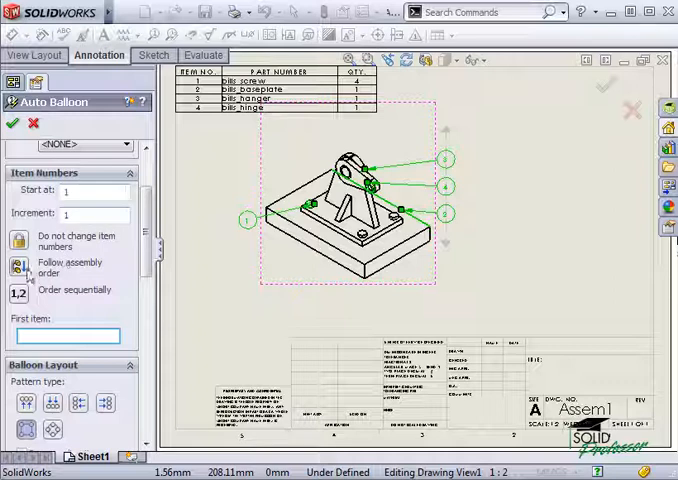
left_click(17, 267)
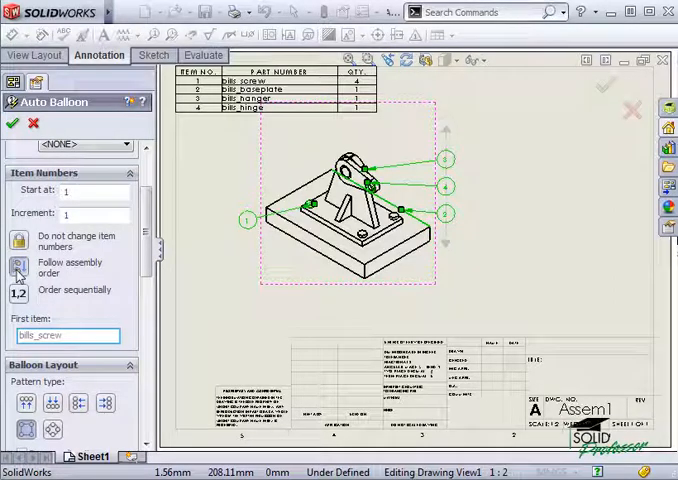